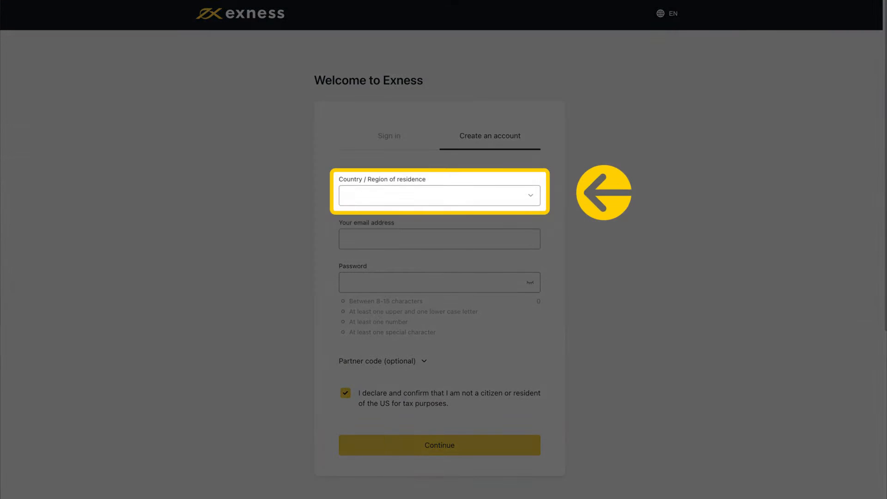
Choose South Africa as the country of residence in the sign-up form.
{"action": "left_click", "coordinate": [438, 195]}
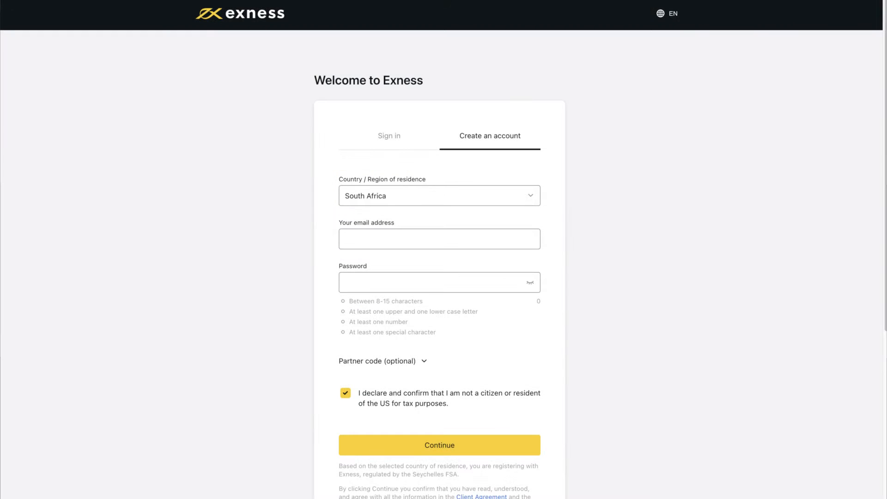
{"action": "left_click", "coordinate": [438, 238]}
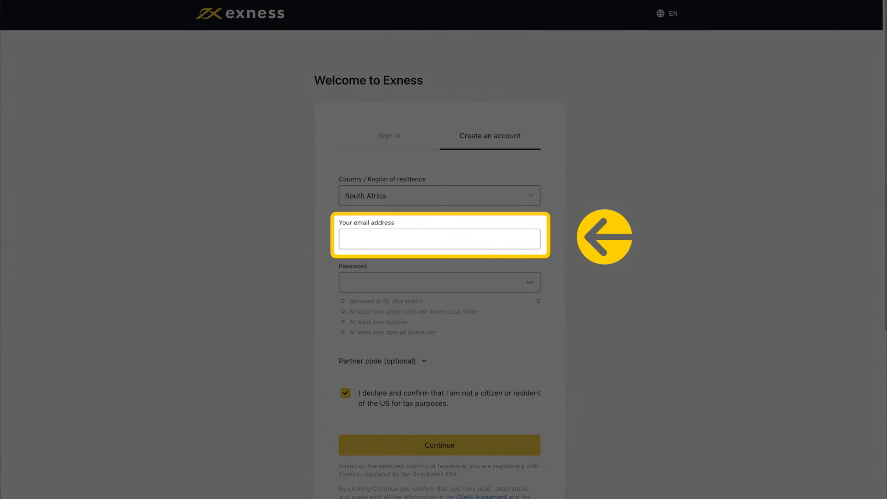
{"action": "type", "text": "xxxxxxx@xxxxxxx.com"}
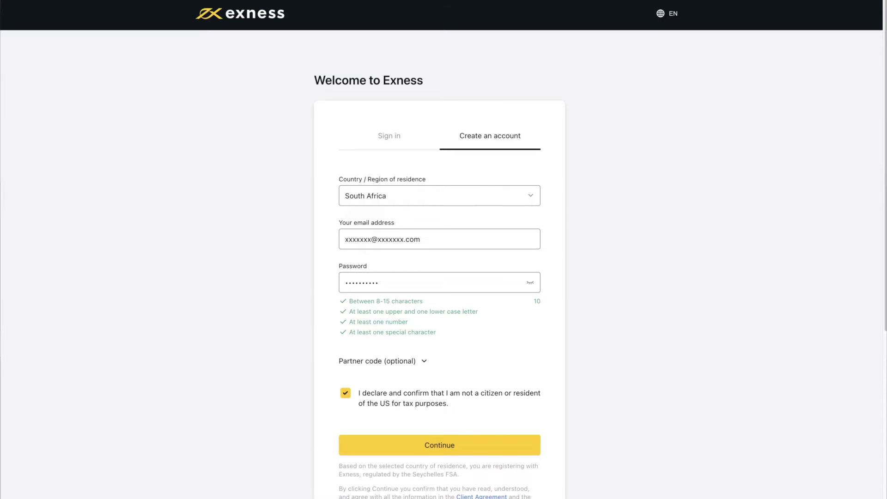
{"action": "left_click", "coordinate": [382, 361]}
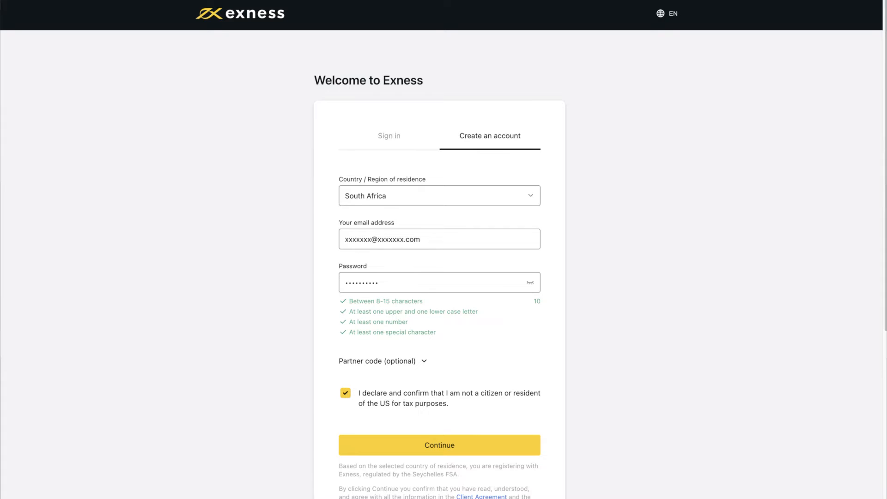
{"action": "left_click", "coordinate": [345, 392]}
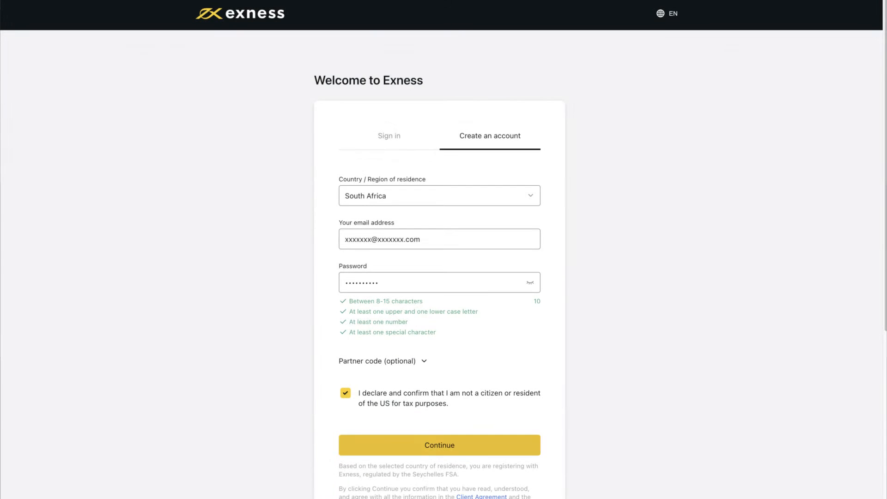
Submit the registration form to reach the Personal Area dashboard.
{"action": "left_click", "coordinate": [438, 444]}
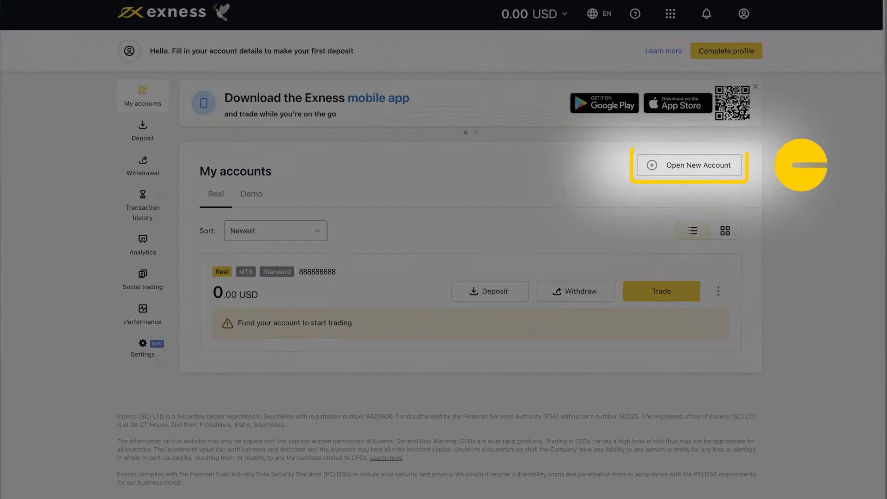
Start a new trading account and pick the Standard account type.
{"action": "left_click", "coordinate": [689, 164]}
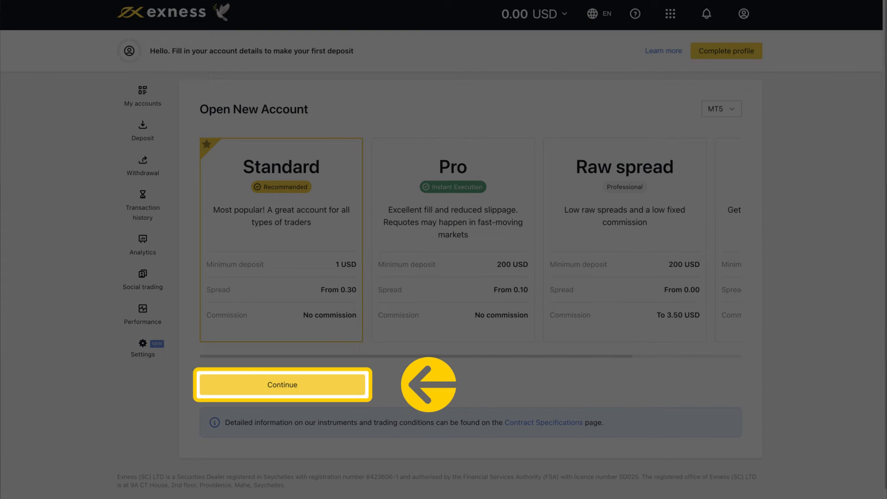
{"action": "left_click", "coordinate": [282, 385]}
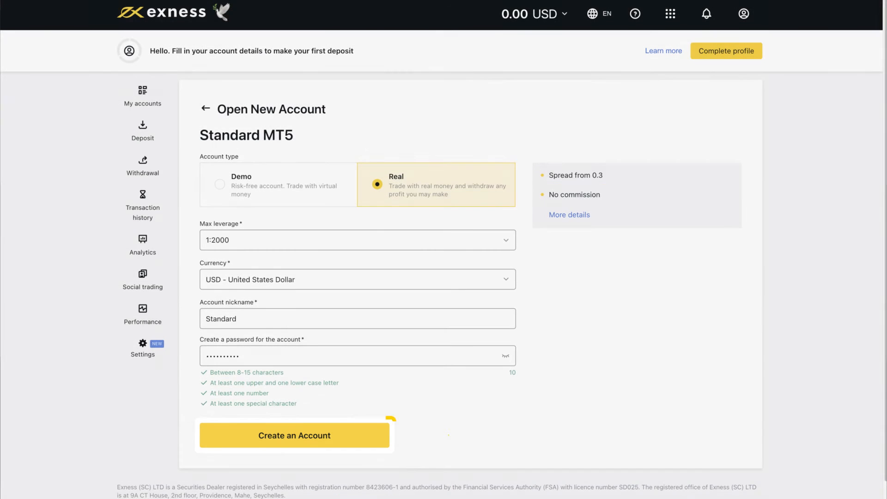
Create the real Standard MT5 account with 1:2000 leverage in USD, nicknamed Standard.
{"action": "left_click", "coordinate": [294, 435]}
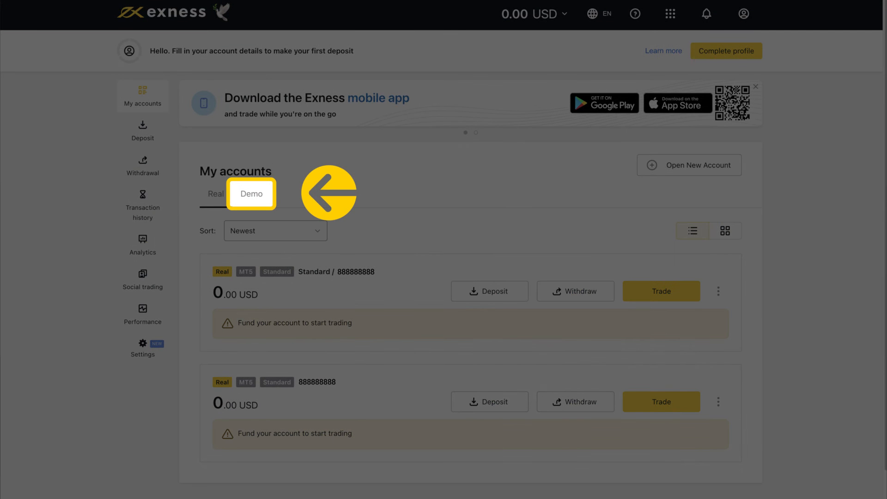